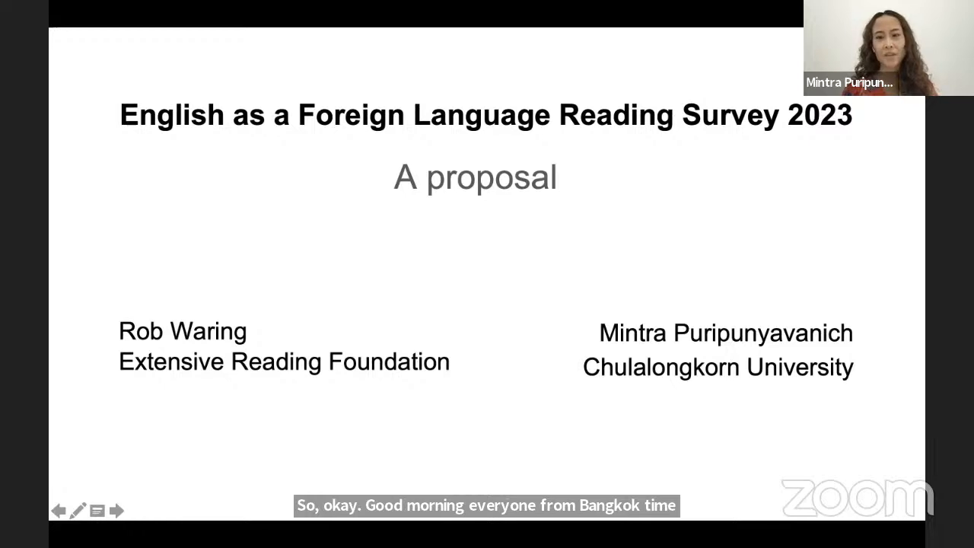
Advance the shared slides from the title slide to the Rationale slide.
left_click(116, 512)
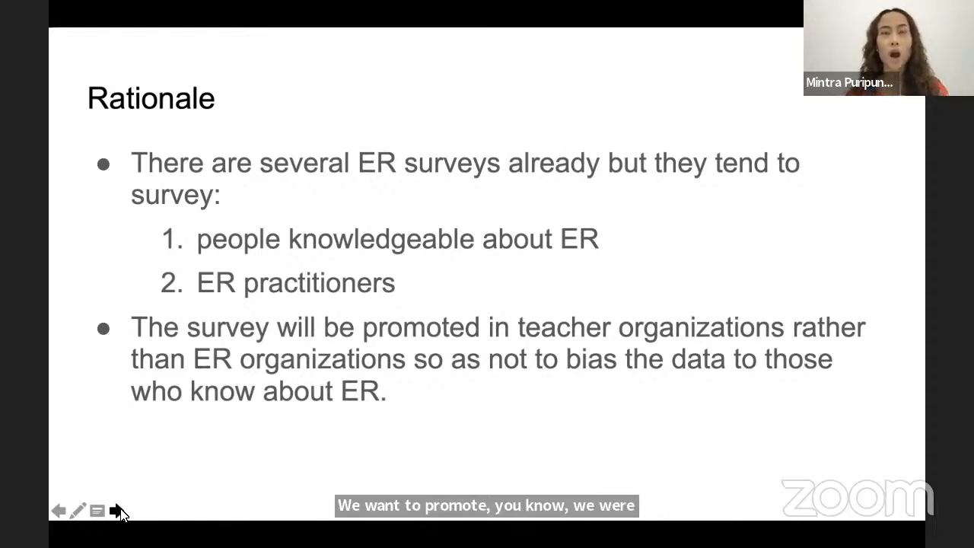
Advance the slides to 'Question sections (cont.)' listing sections six through ten.
left_click(116, 511)
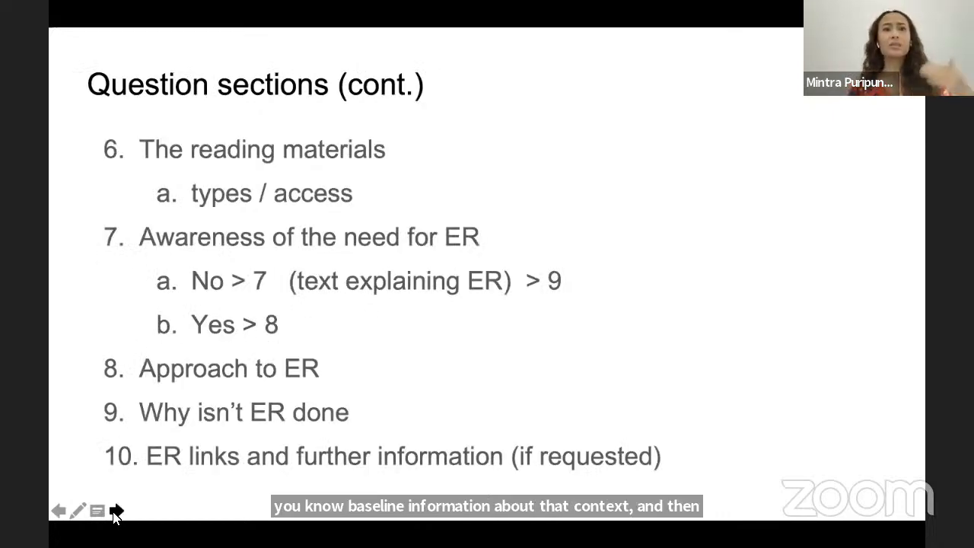
left_click(116, 511)
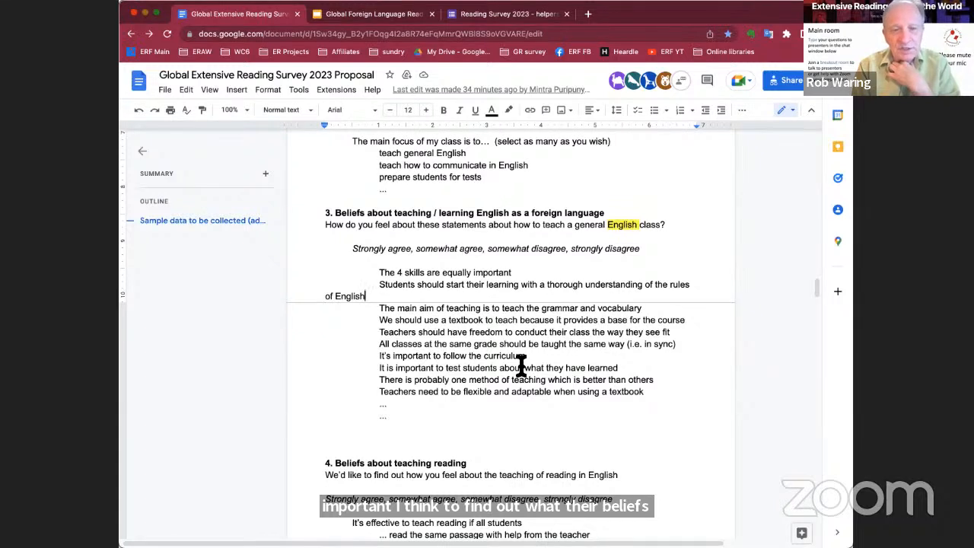
Scroll the proposal down to the ER-awareness questions and the 7b extensive reading text.
scroll("down", 3)
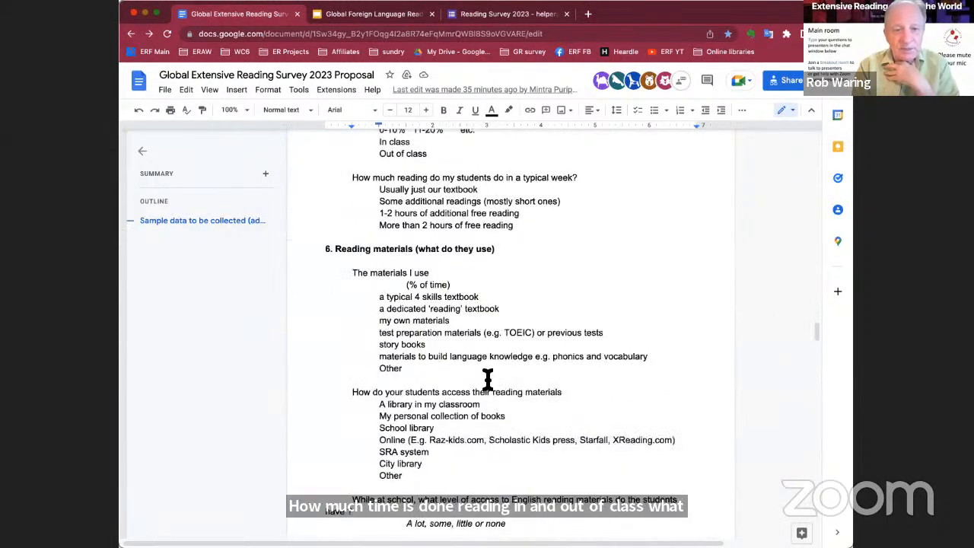
scroll("down", 3)
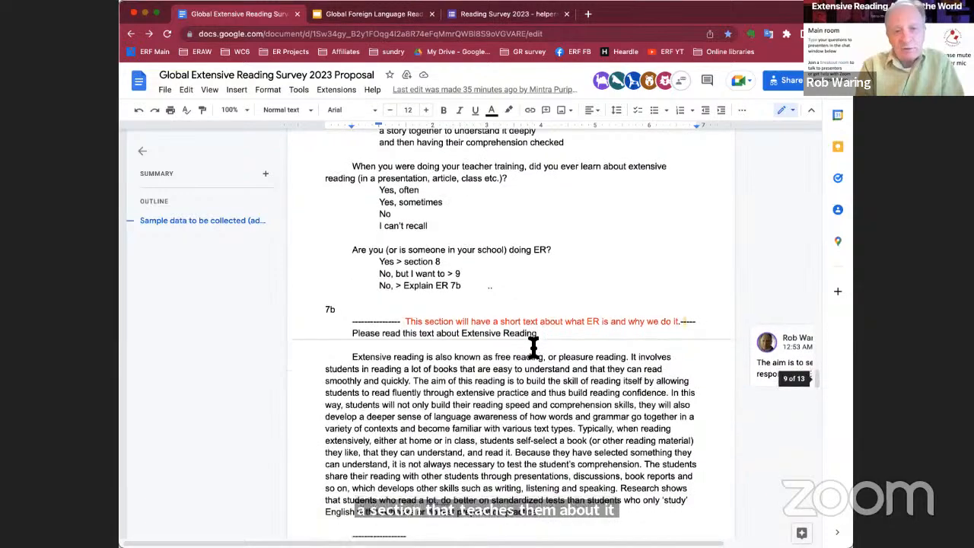
left_click(505, 14)
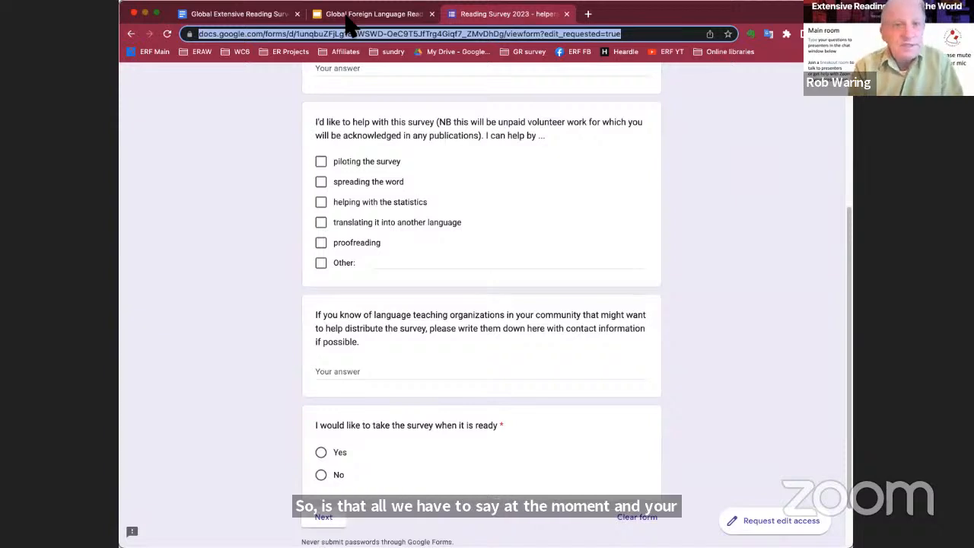